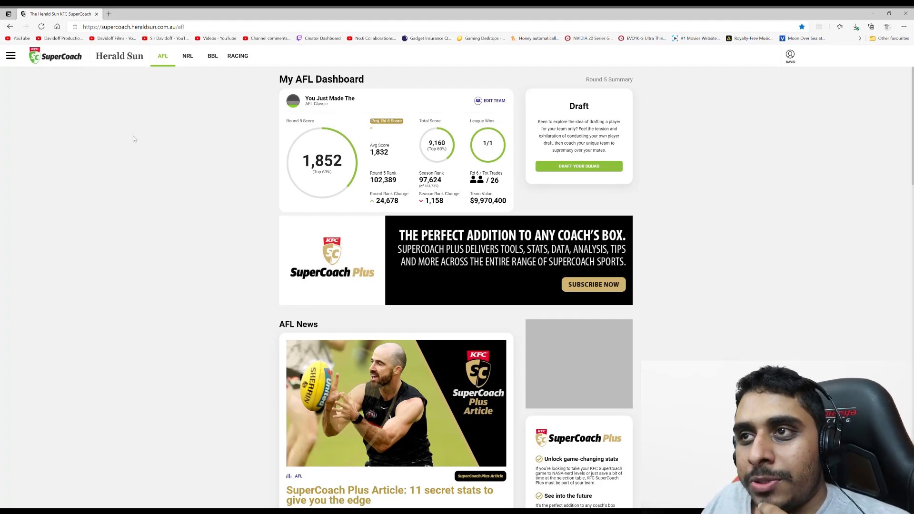
Step: Go to the Leagues overview and dismiss the Round 5 head-to-head win Congrats popup
click(10, 55)
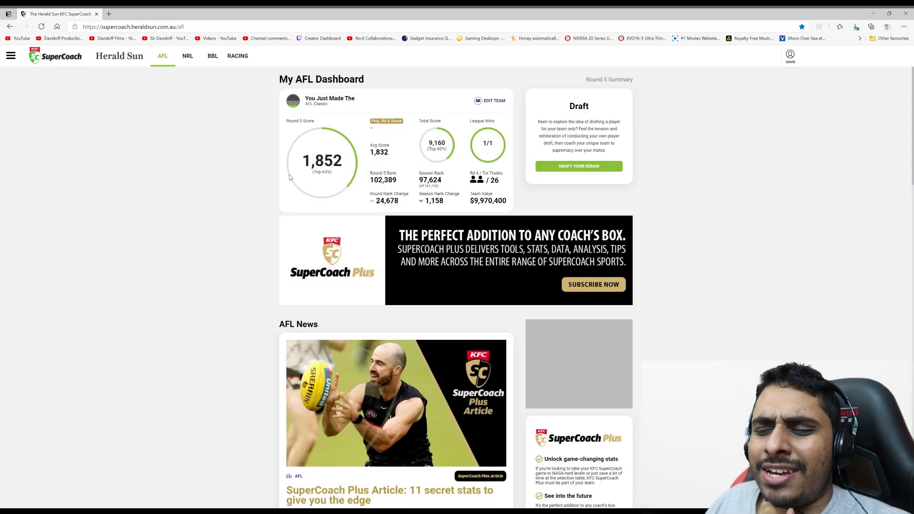
mouse_move(290, 178)
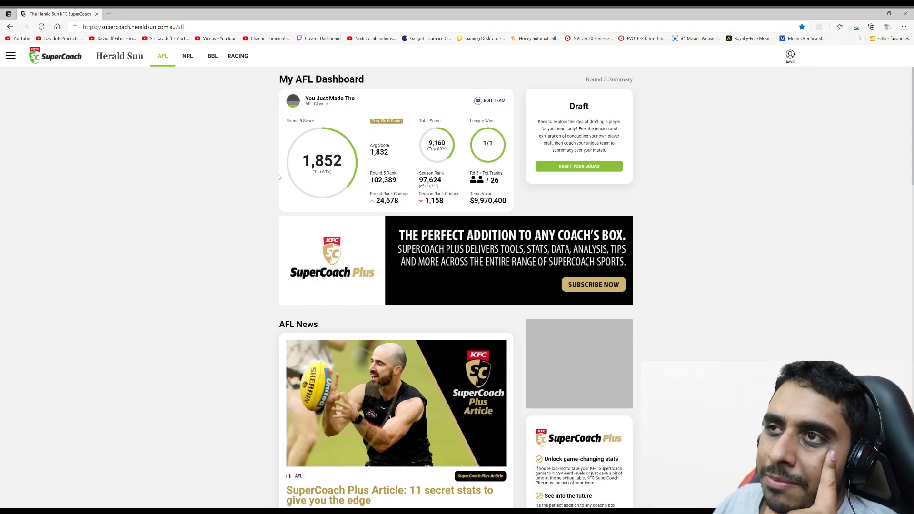
mouse_move(299, 181)
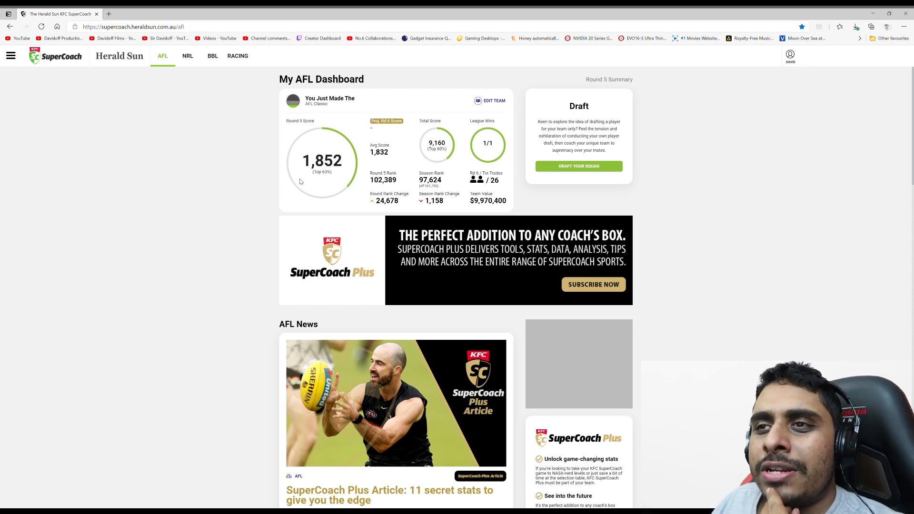
mouse_move(309, 179)
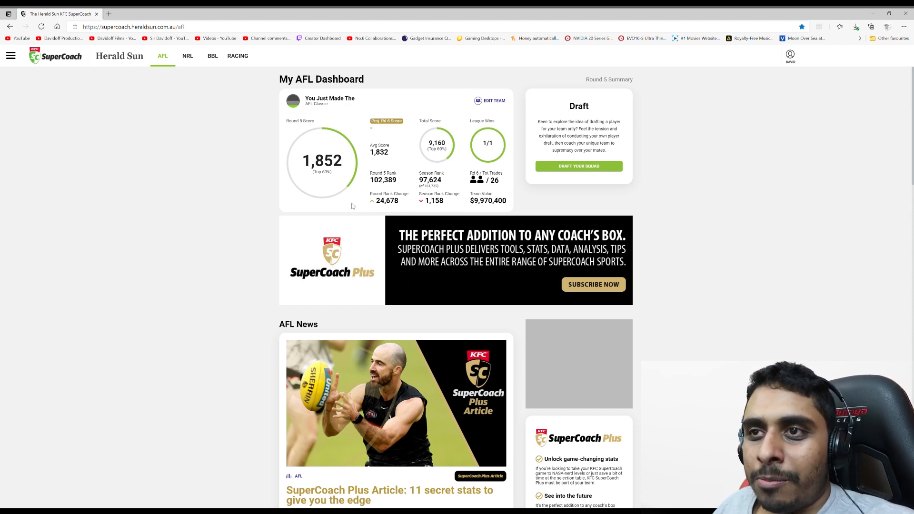
mouse_move(336, 181)
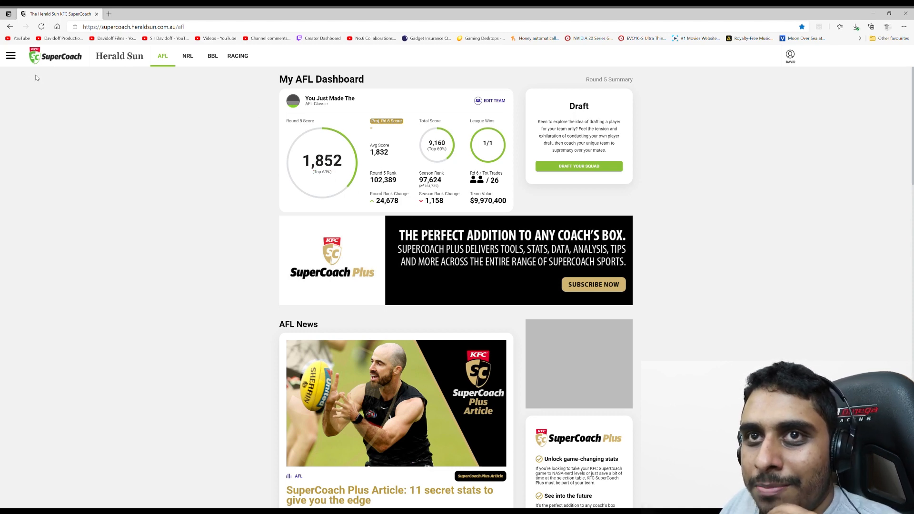
click(10, 55)
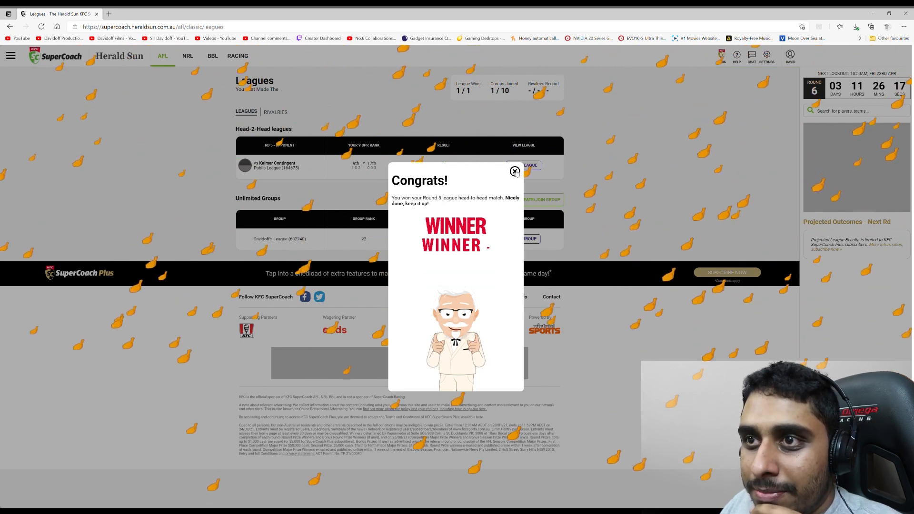
click(514, 170)
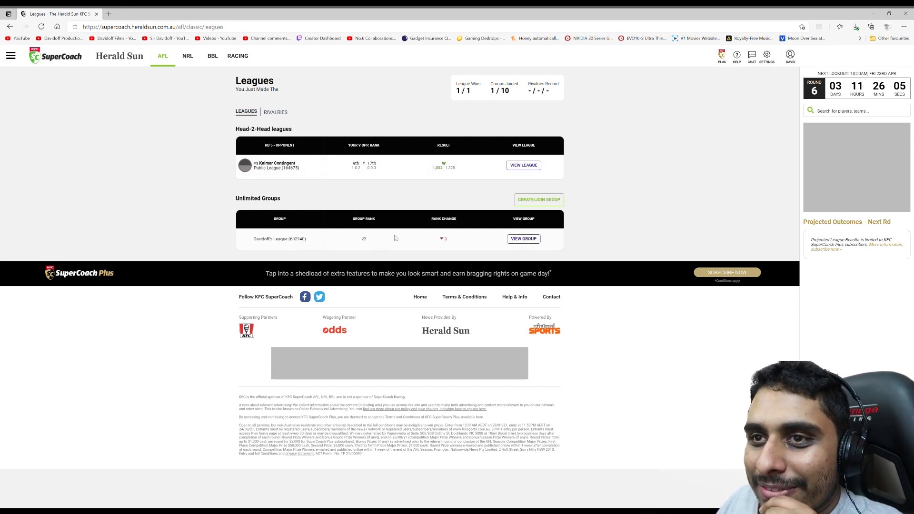
mouse_move(294, 243)
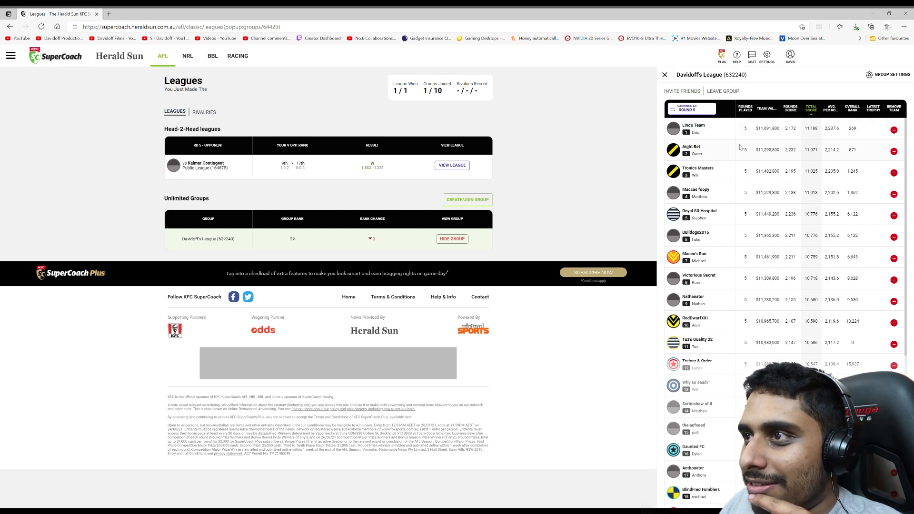
mouse_move(821, 138)
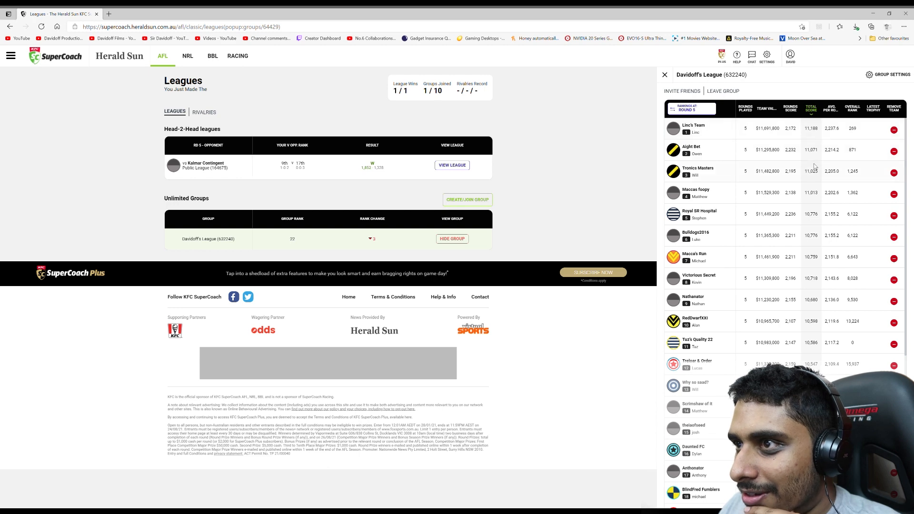
Step: Scroll through Davidoff's League ladder to review every team's scores and ranks
scroll(down, 3)
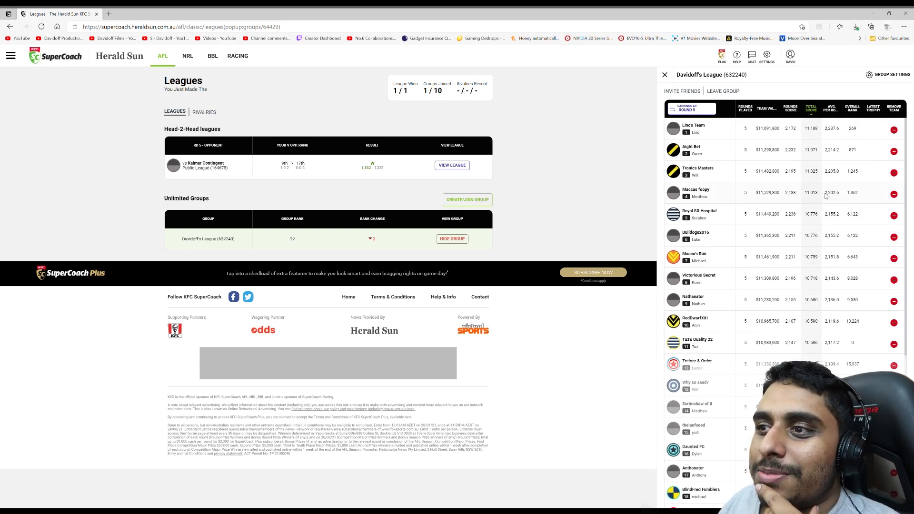
scroll(down, 3)
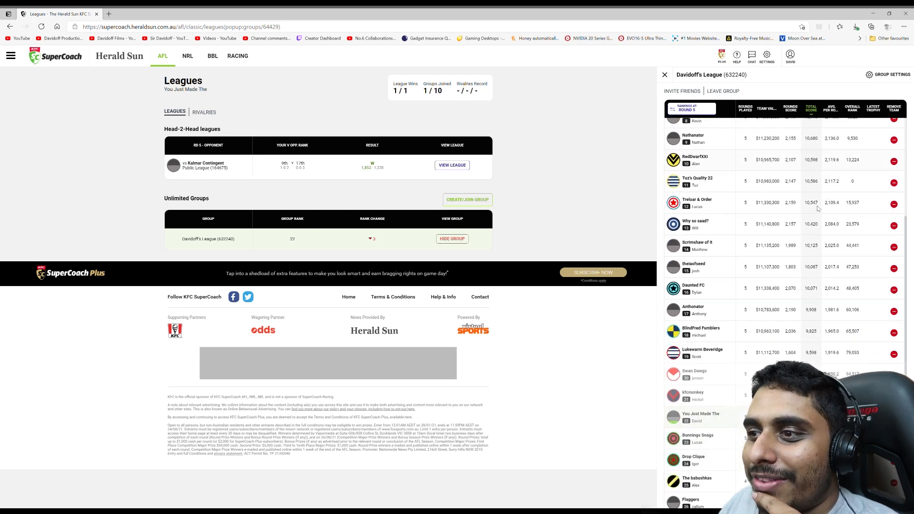
scroll(down, 3)
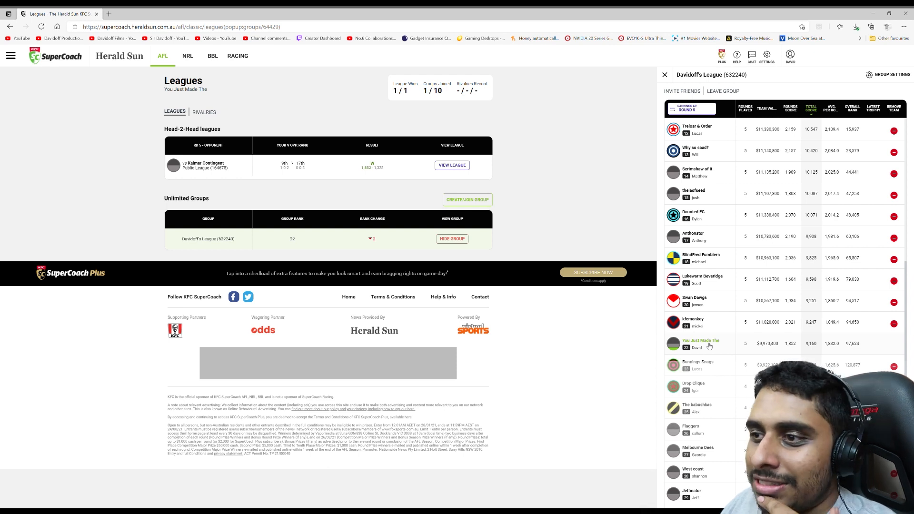
mouse_move(724, 351)
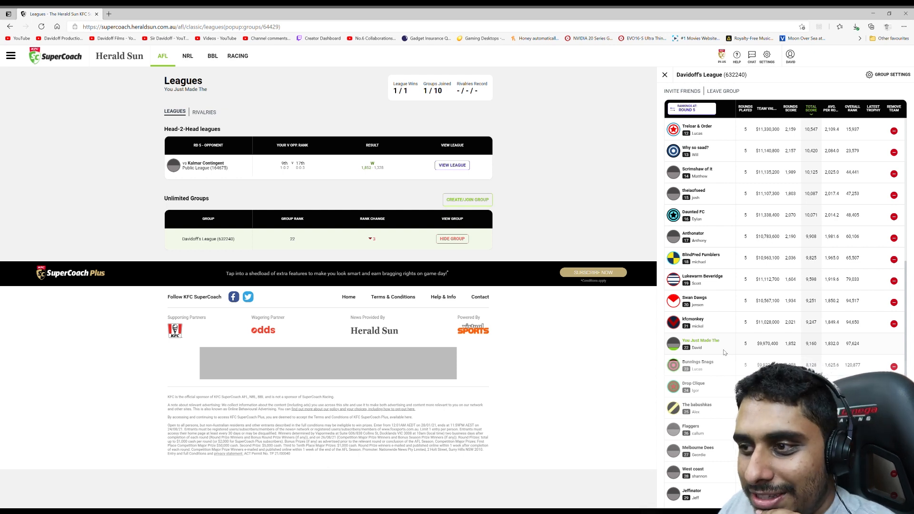
scroll(down, 3)
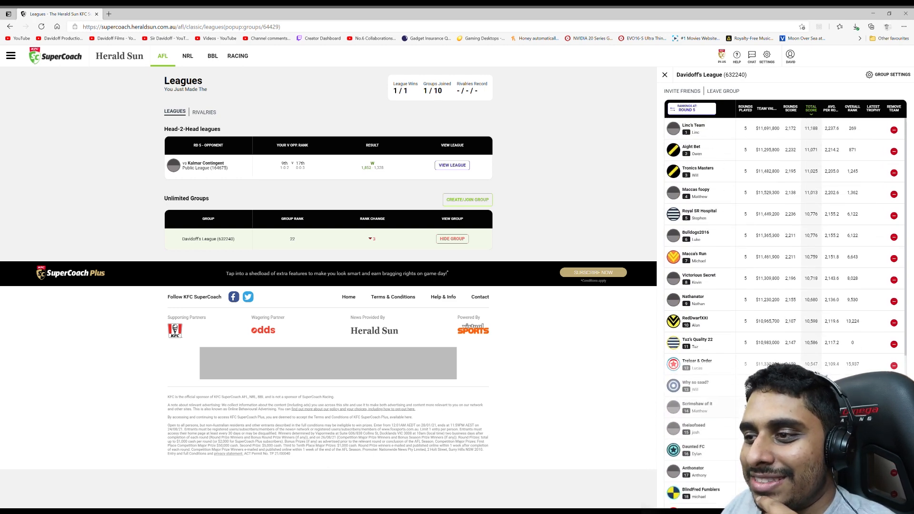
scroll(down, 3)
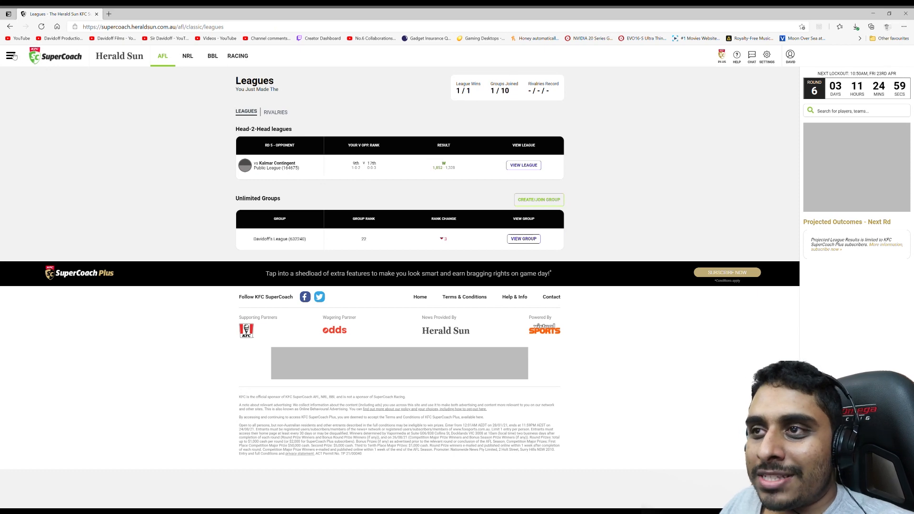
Step: Navigate to the My Team page under Classic via the site menu
click(10, 55)
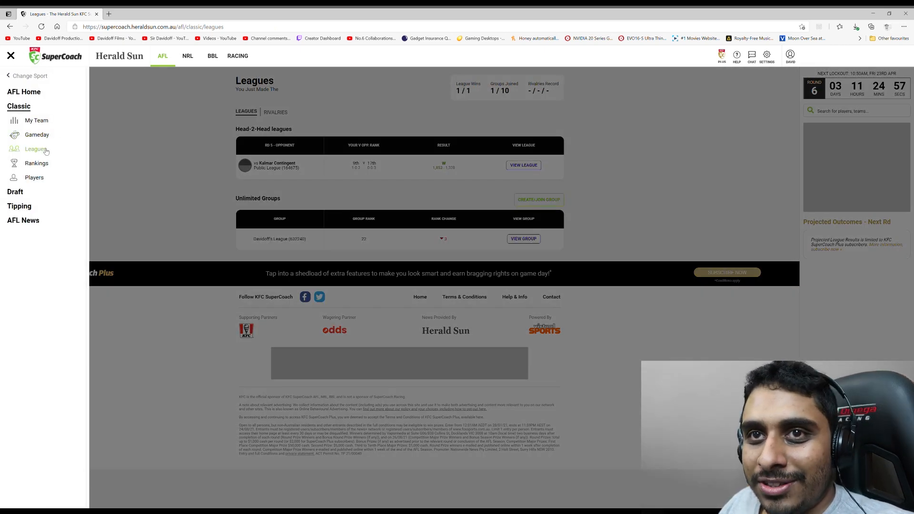
click(35, 150)
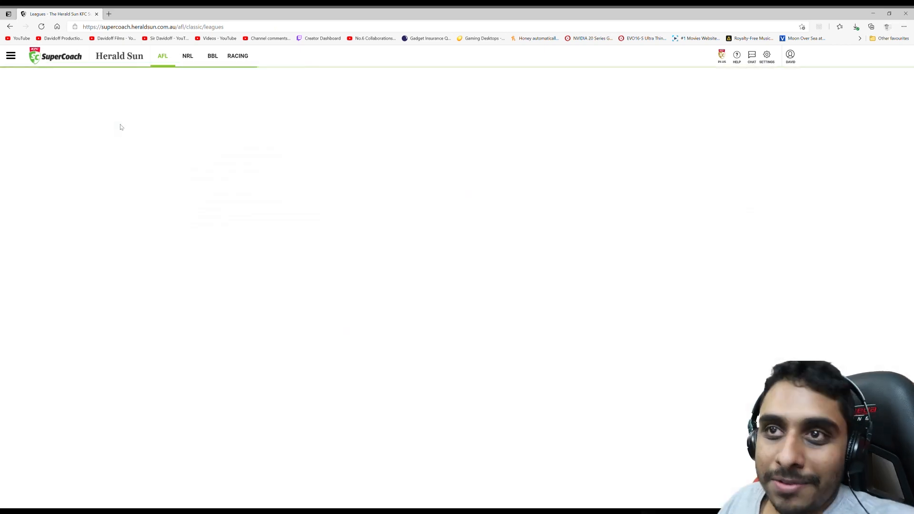
mouse_move(161, 97)
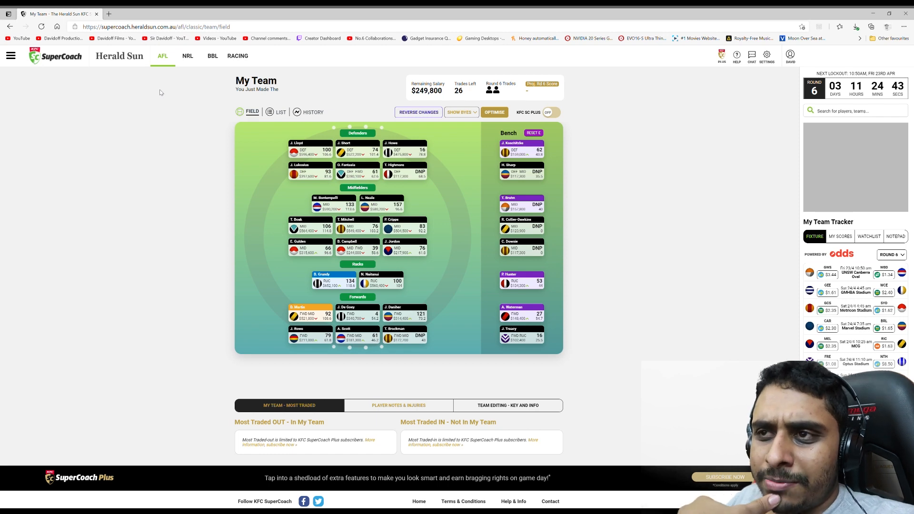
mouse_move(222, 106)
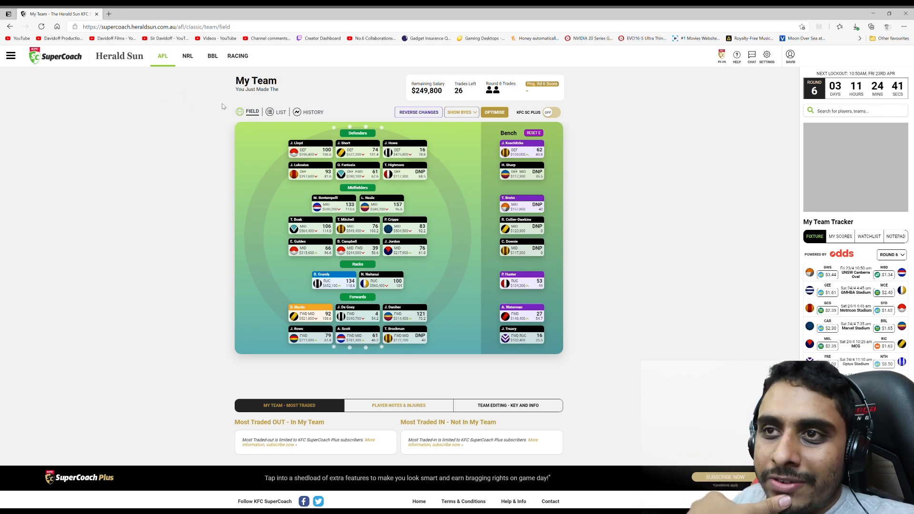
mouse_move(287, 263)
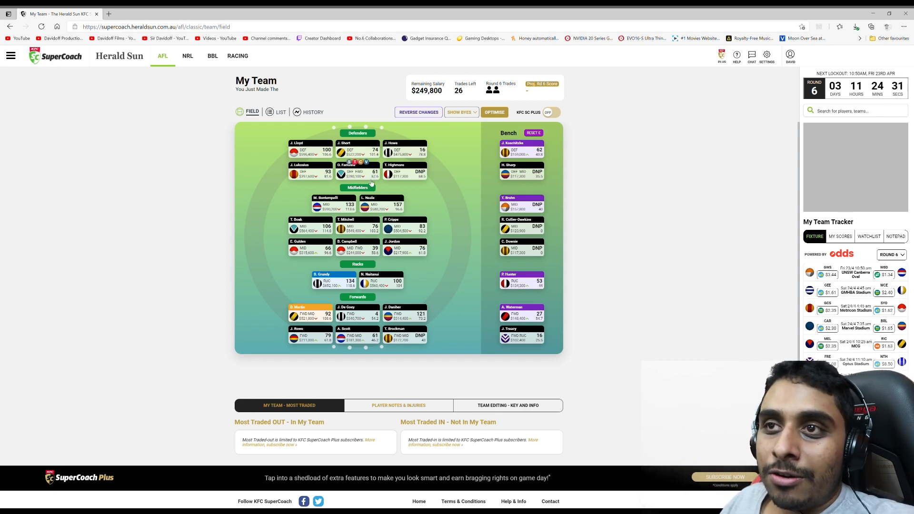
mouse_move(420, 218)
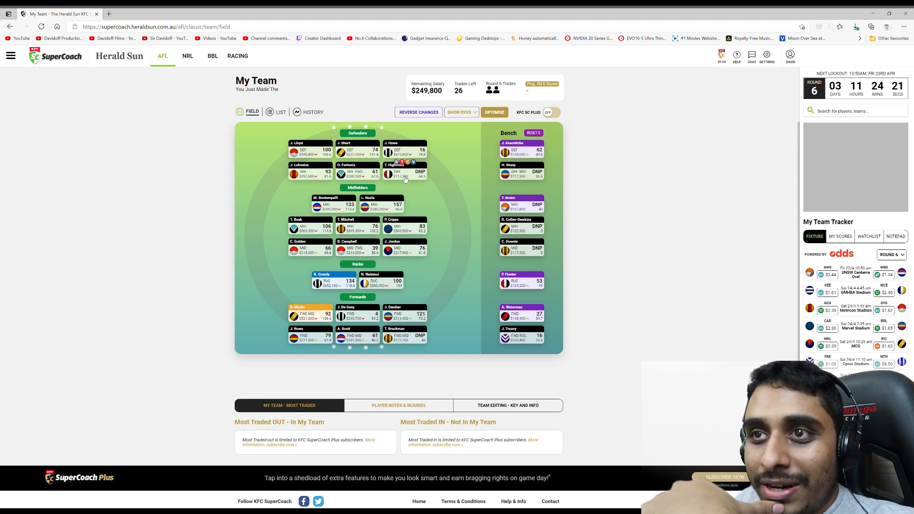
mouse_move(441, 237)
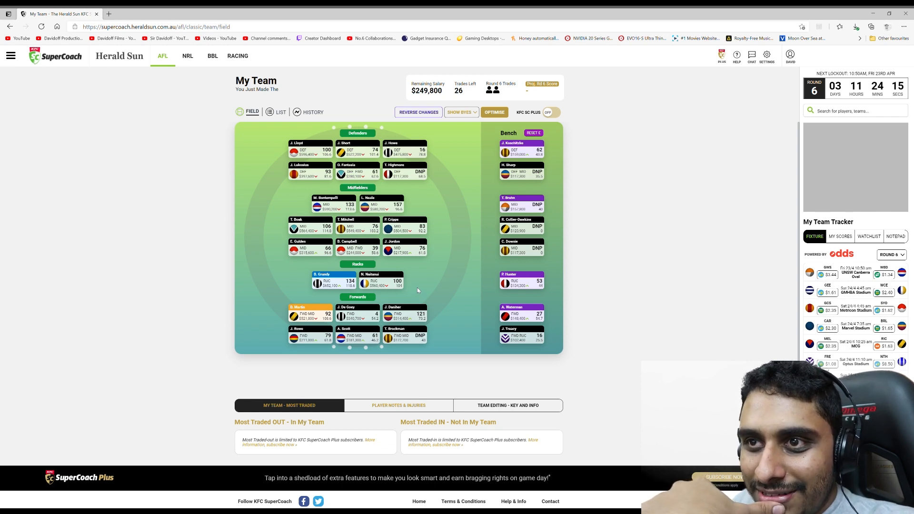
mouse_move(428, 324)
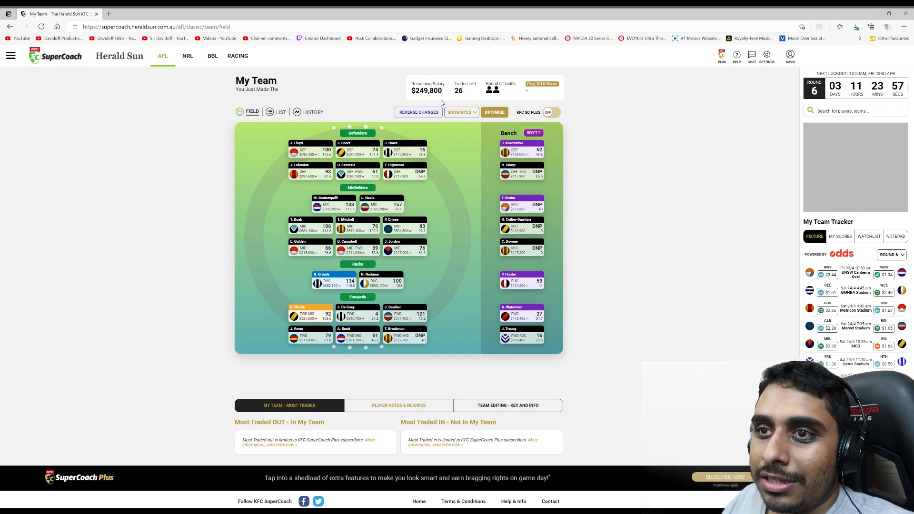
mouse_move(356, 314)
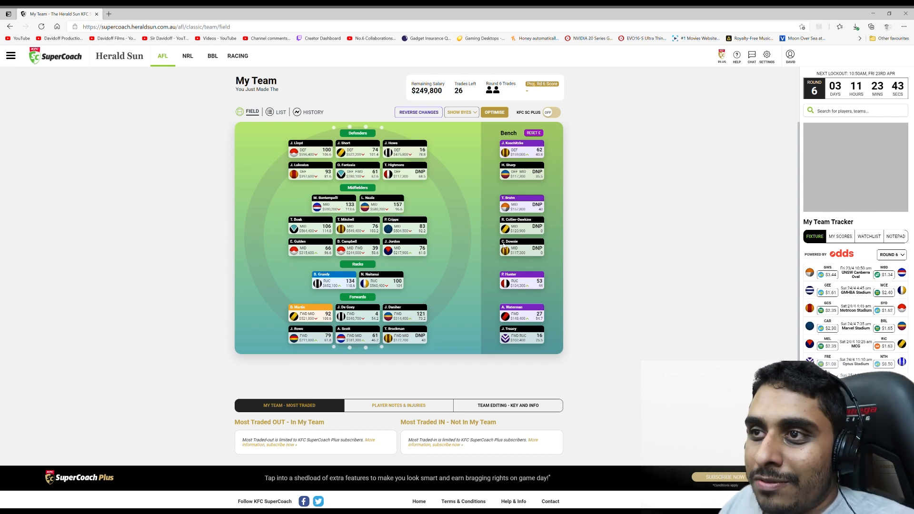
mouse_move(482, 297)
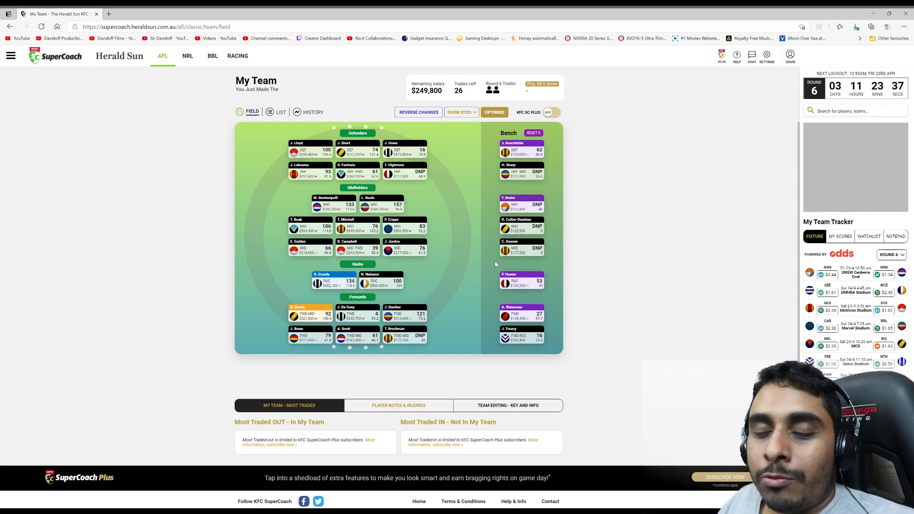
mouse_move(496, 261)
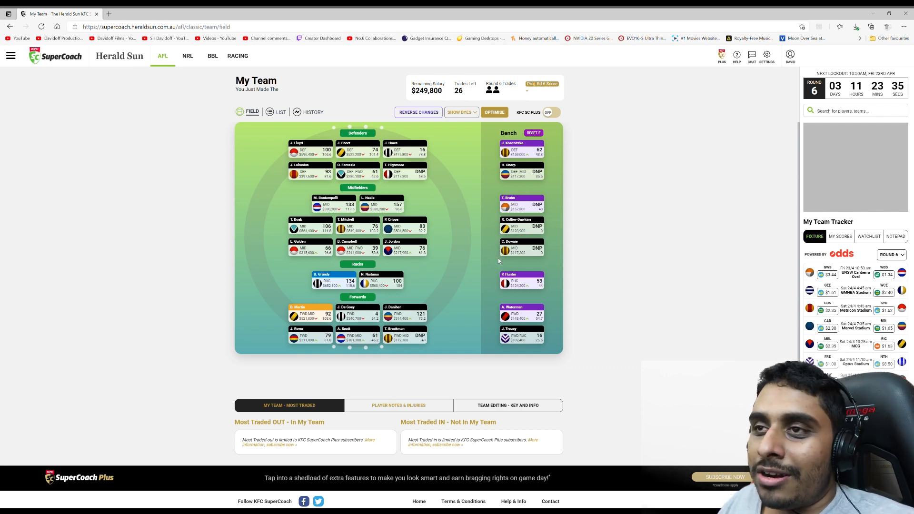